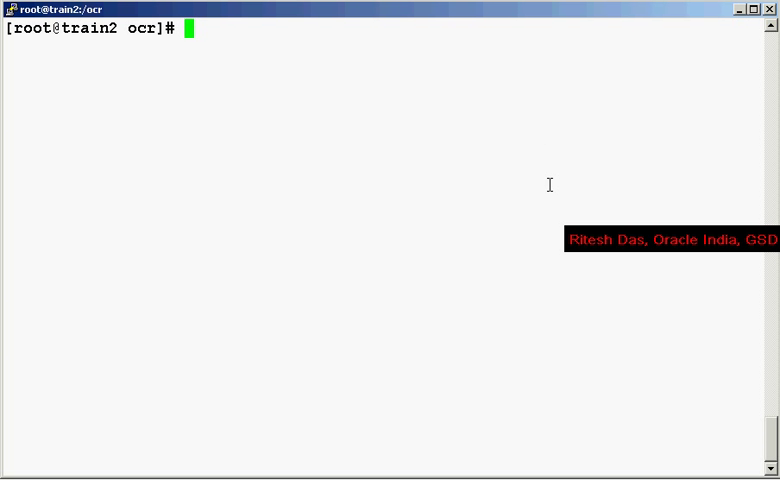
Run crs_stat -t, attempt cd /u03, then list /ocr with ls -tlr showing the OCR disk files
type("cr")
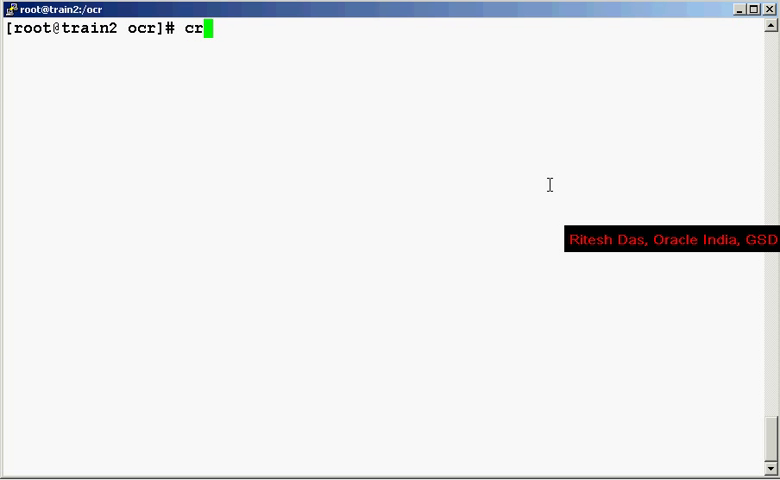
type("s_stat -t")
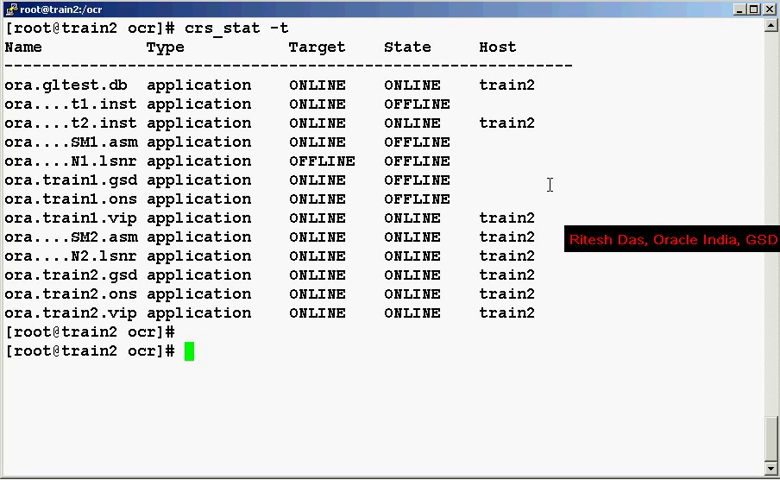
type("cd")
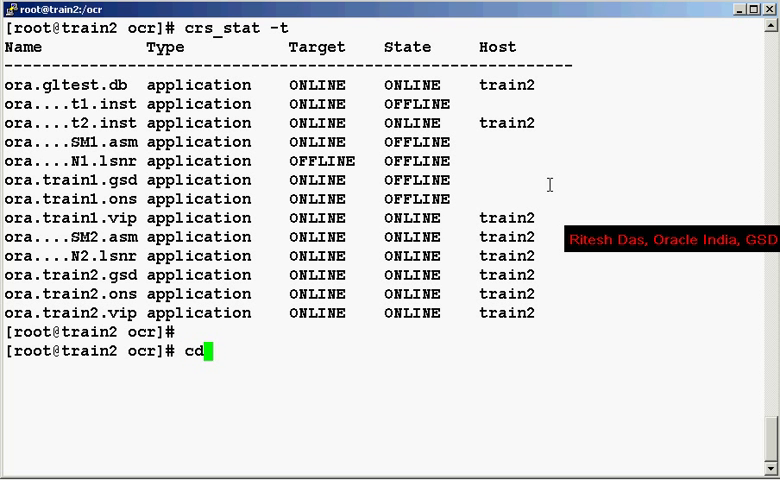
type("/u03")
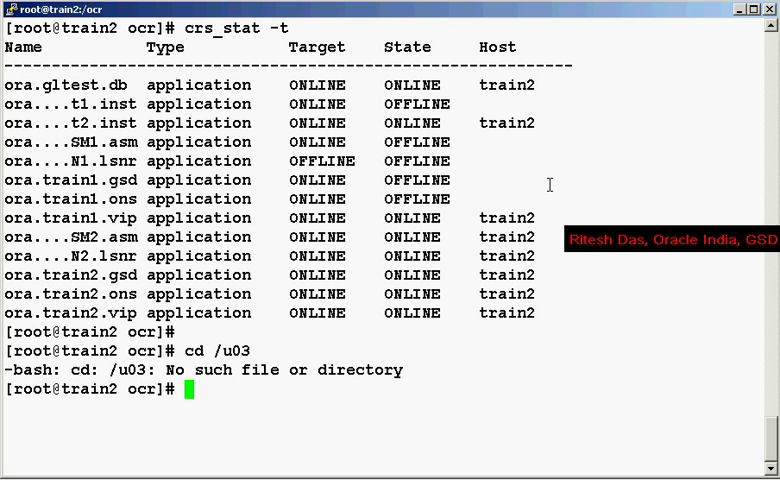
type("ls -tl")
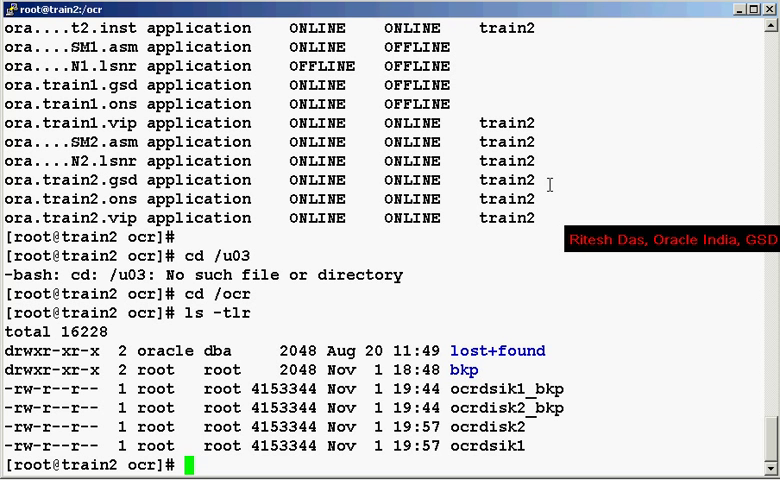
Remove the old _bkp files and rename ocrdsik1 to ocrdsik1_bkp
type("rm")
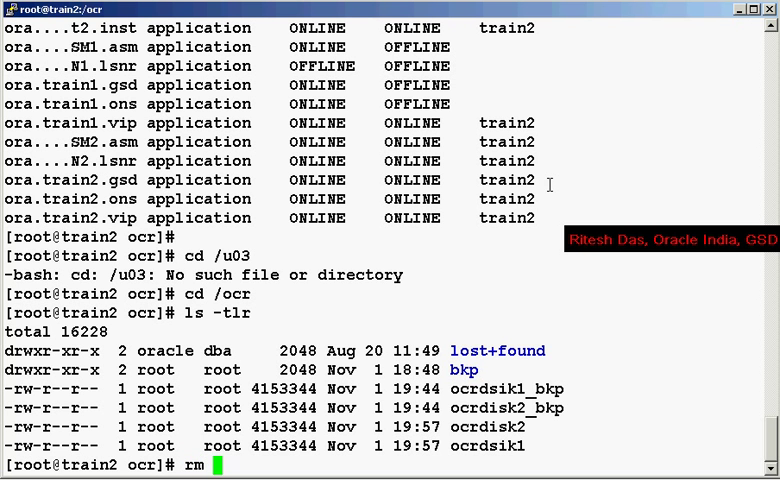
type("-f")
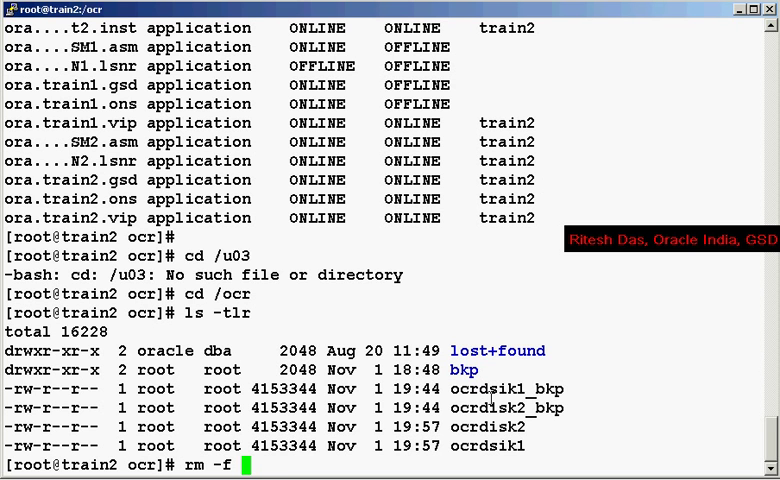
type("ocrdsik1_bkp ocrdisk2_bkp")
type("mv")
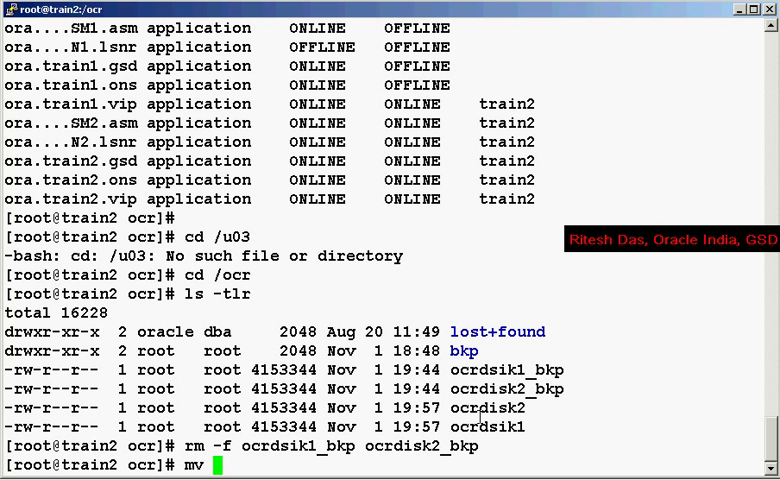
type("ocrdsik1")
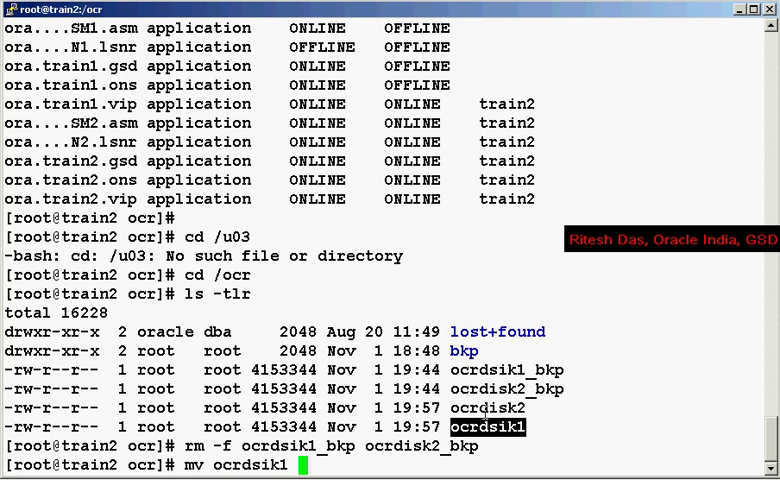
type("ocrdsik1_bkp")
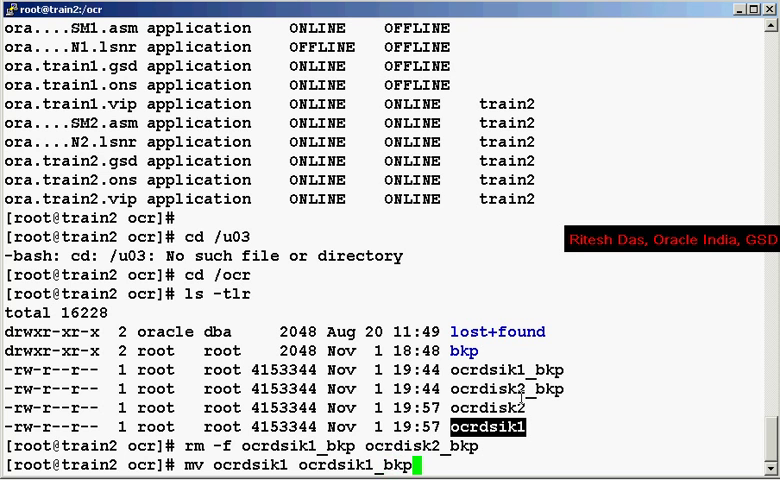
key("Return")
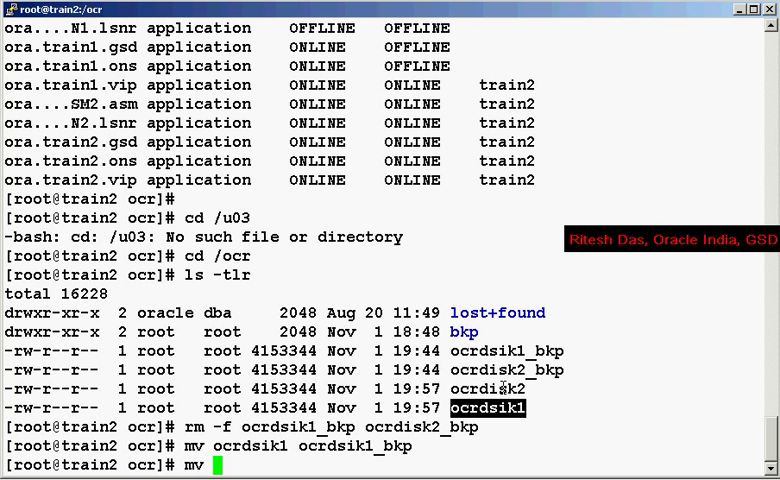
Rename ocrdisk2 to ocrdisk2_bkp, list the directory, and rerun crs_stat -t
type("ocrdisk2 ocrdisk2_bkp")
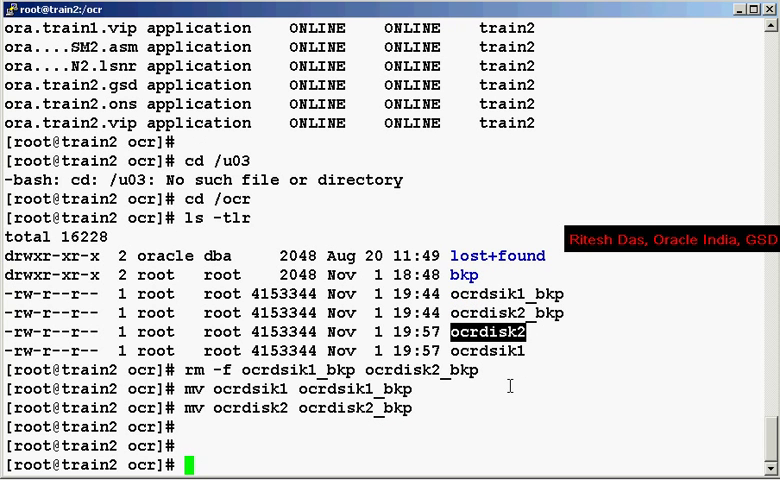
type("l")
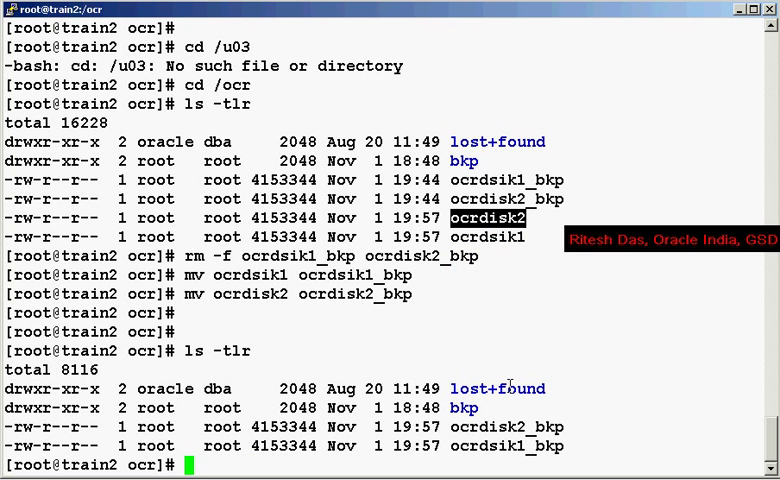
type("crs_stat -t")
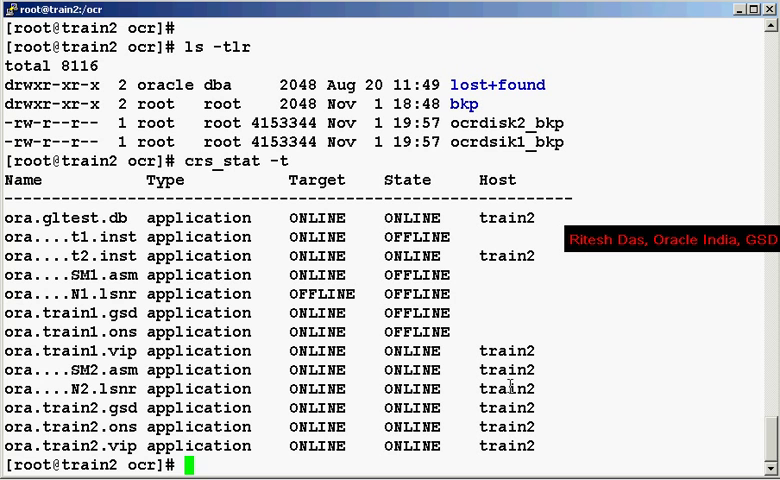
mouse_move(582, 242)
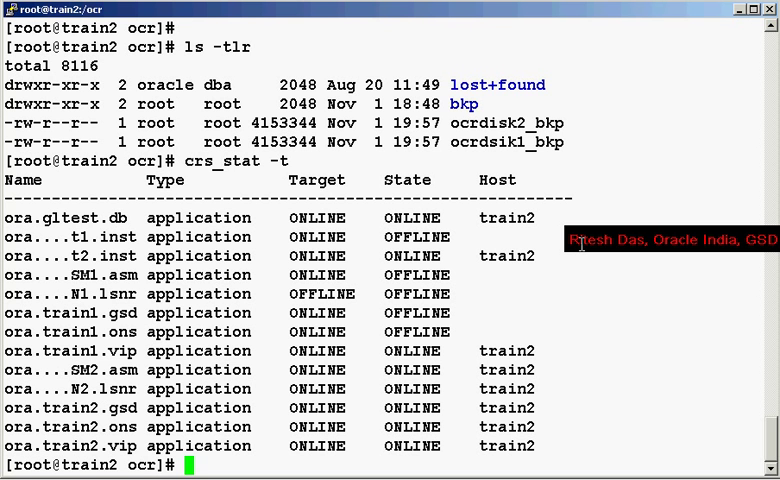
Run crsctl stop crs, which fails with PROC-26 since the OCR device is missing
type("crsctl stop crs")
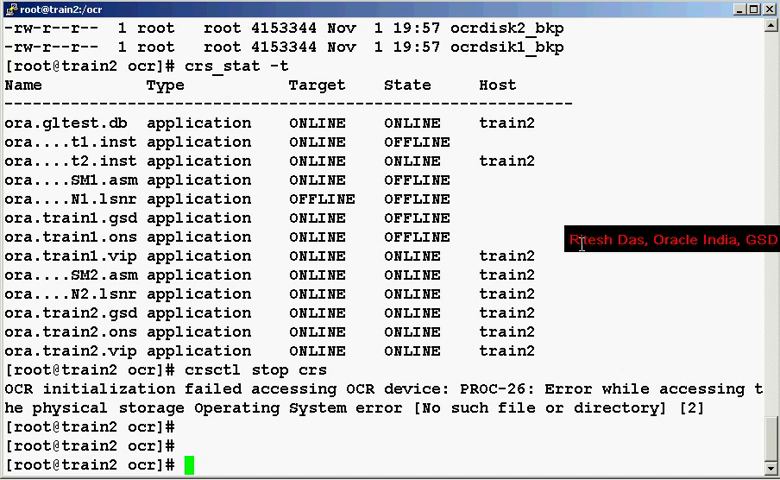
Echo PATH, change to /u01/app/oracle/product/10.2.0/crs_1/cdata/crs and list its OCR backups
type("echo $PATH")
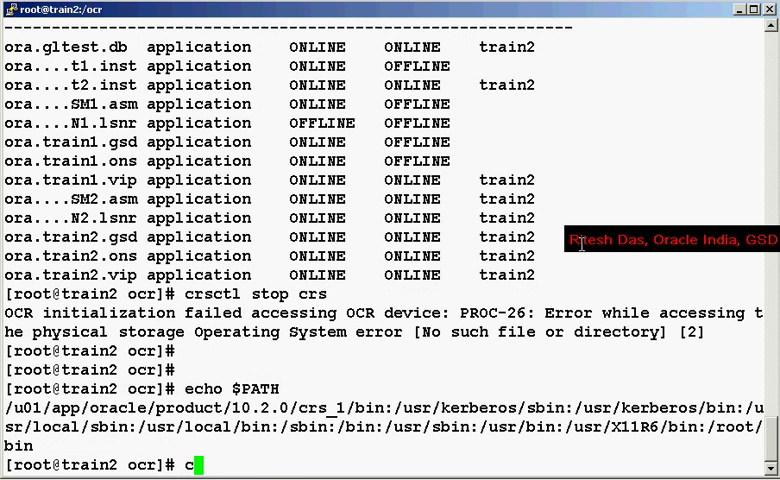
type("d")
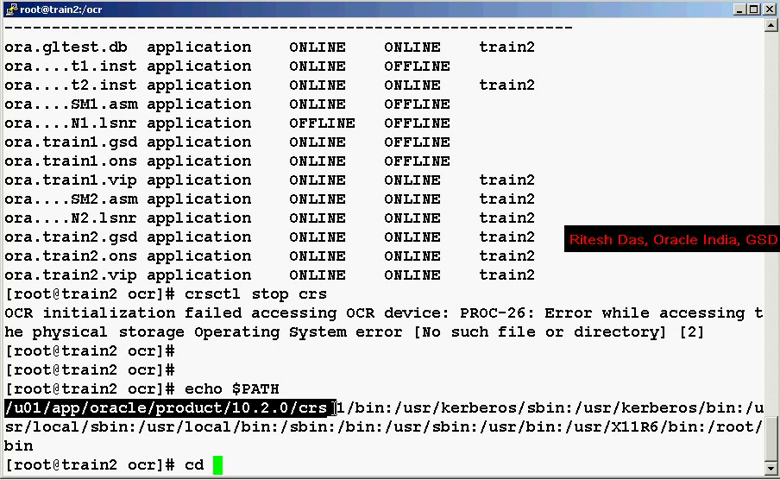
type("/u01/app/oracle/product/10.2.0/crs_1/c")
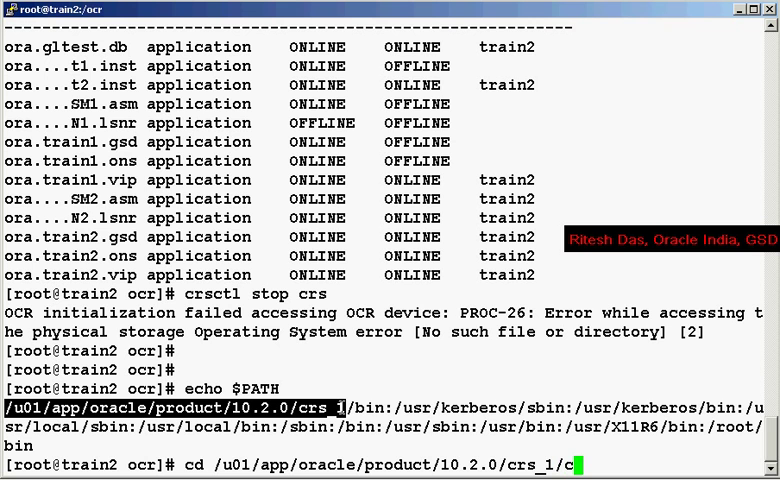
type("data/crs")
type("ls -tlr")
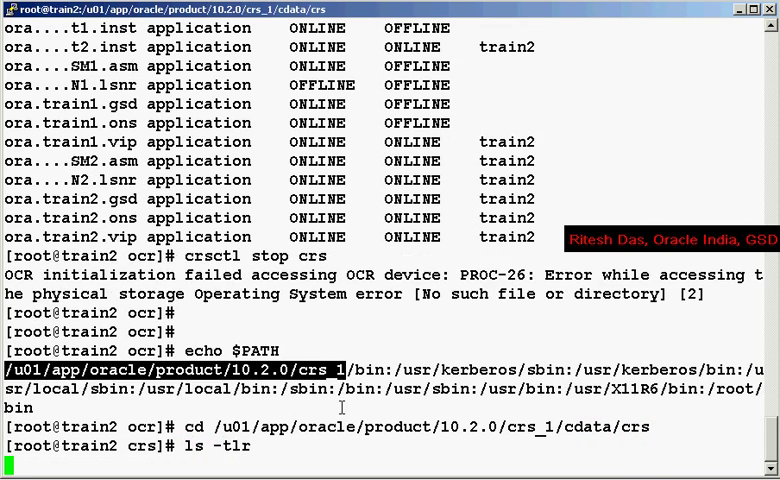
key("Return")
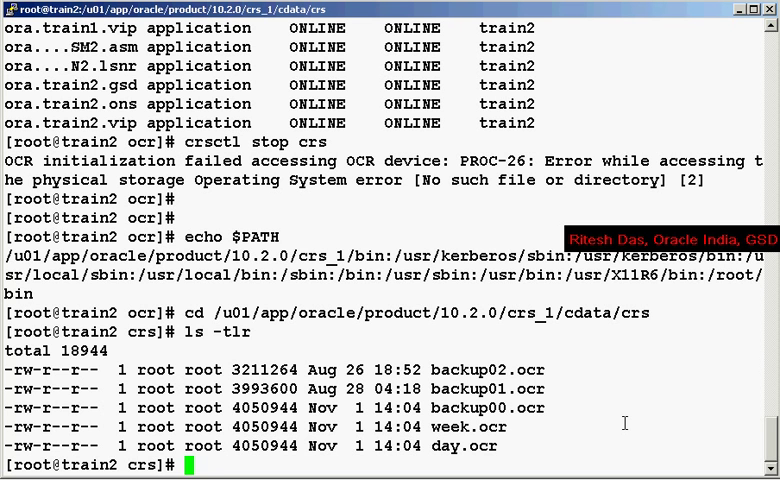
In /ocr, touch empty ocrdsik1 and ocrdisk2, return to cdata/crs and begin an ocrconfig command
type("cd /")
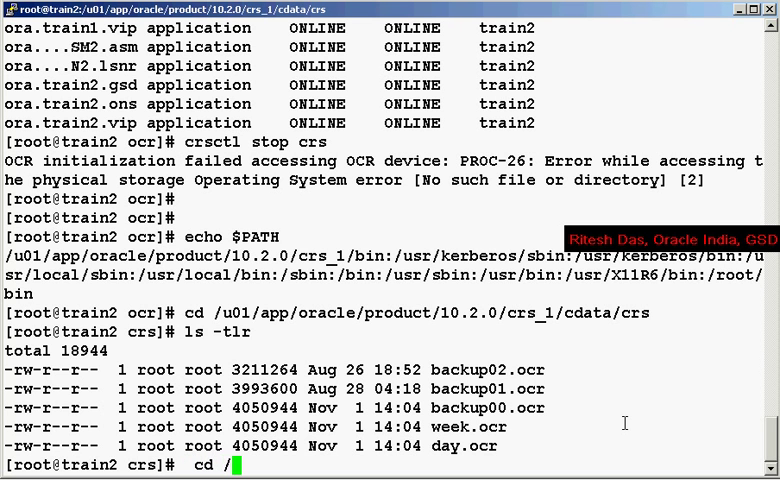
type("ocr")
type("to")
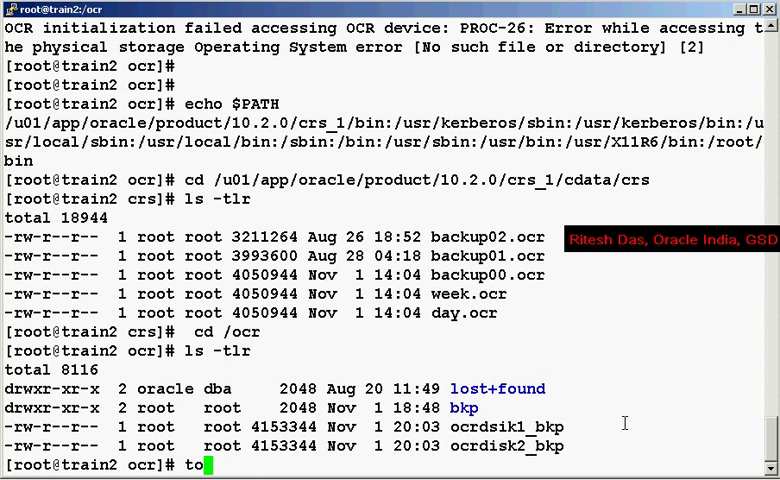
type("uch ocrdsik1")
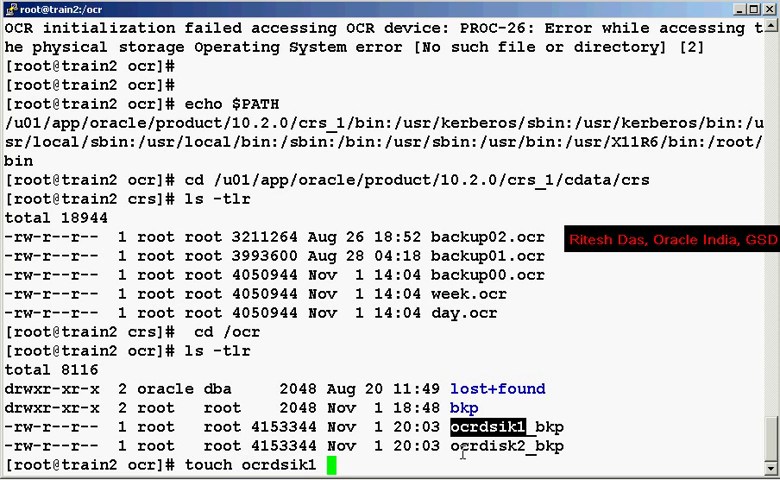
type("ocrdisk2")
type("ls -ltr")
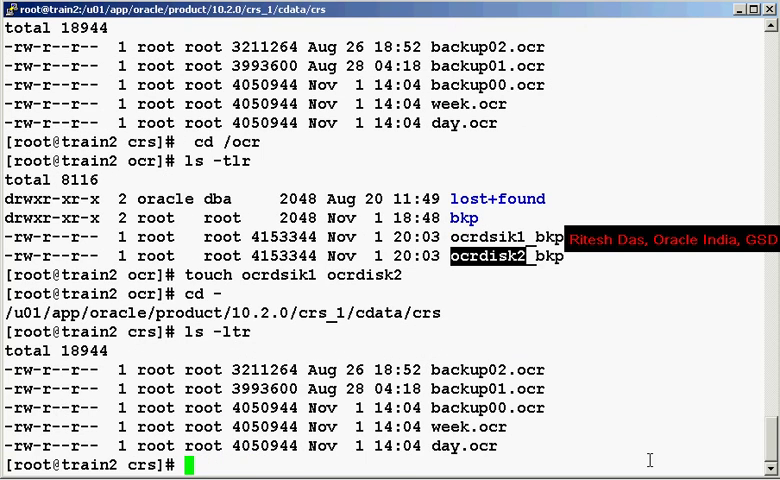
type("ocrconfig")
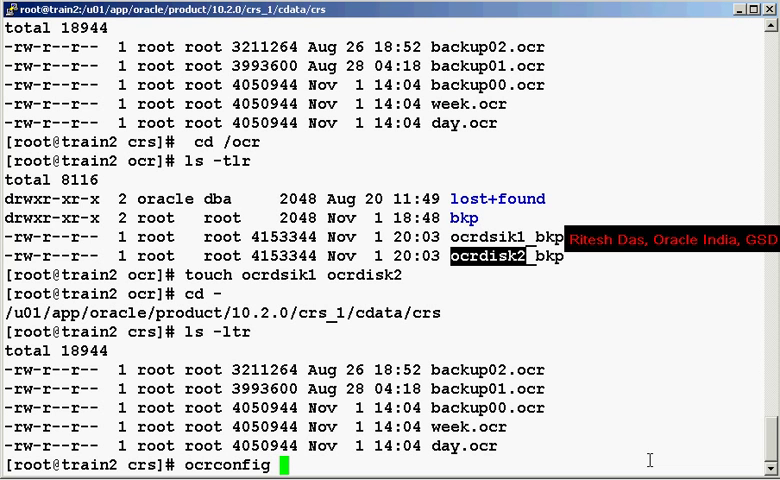
Run ocrconfig -restore from day.ocr, then list /ocr to see the restored ocrdsik1 and ocrdisk2
type("-restore /u01/app/oracle/product/10.2.0/crs_1/cdata/crs/day.ocr")
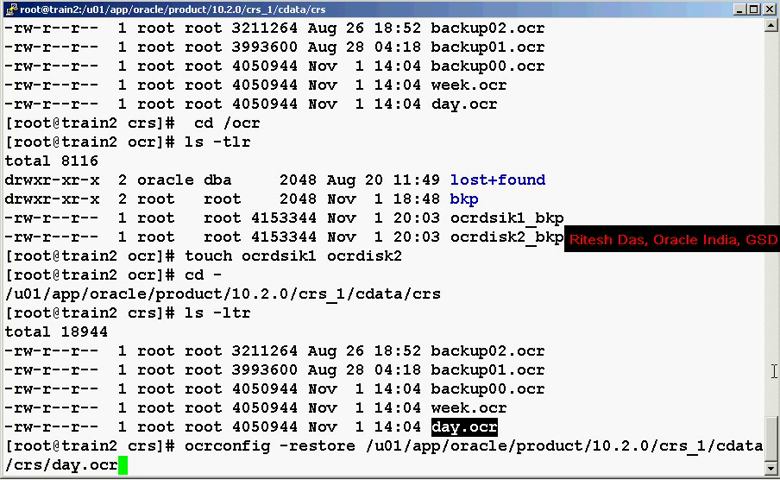
mouse_move(771, 378)
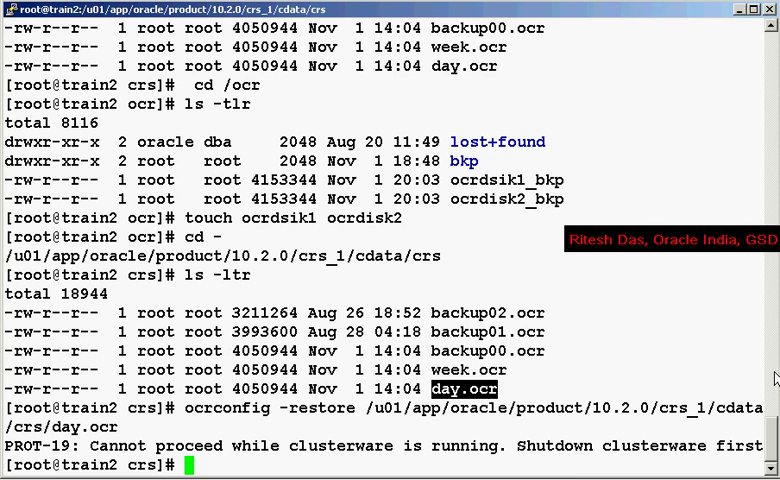
type("cd /")
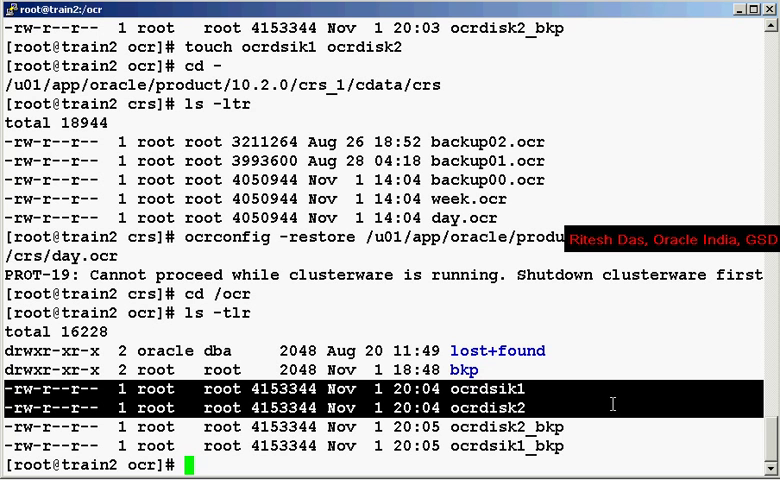
Run ocrcheck confirming both OCR files pass, then start crsctl stop crs
type("ocr")
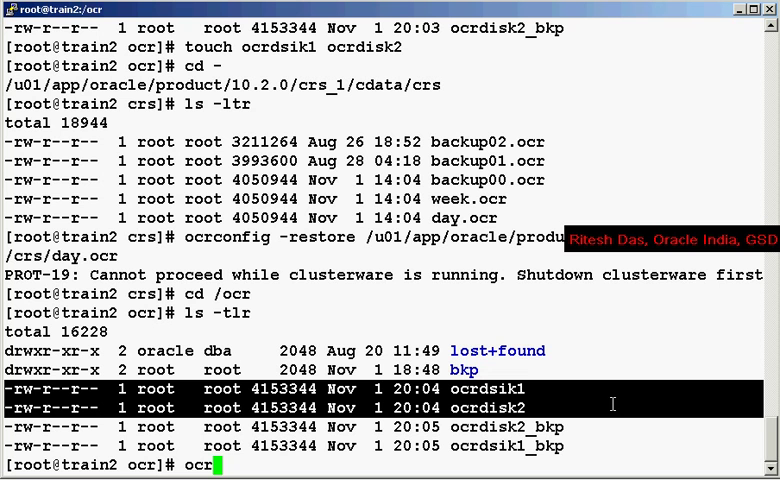
type("check")
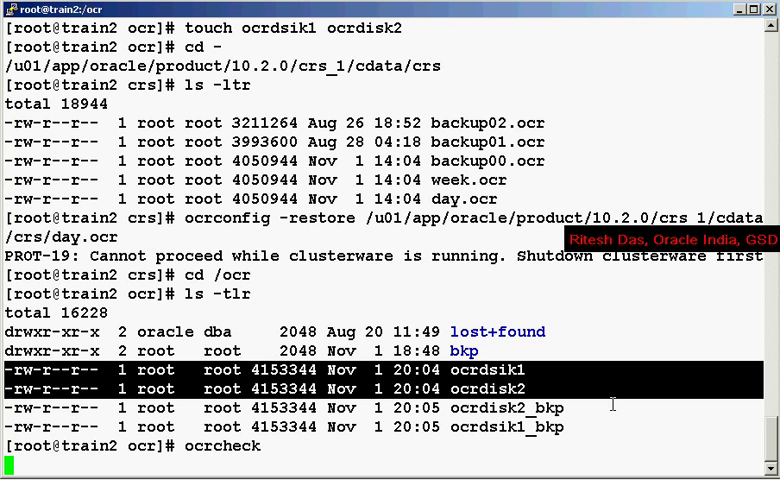
key("Return")
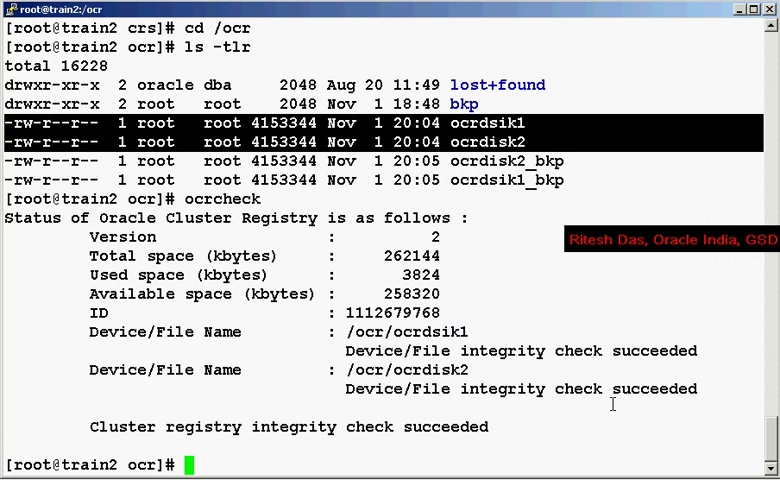
type("crsctl stop crs")
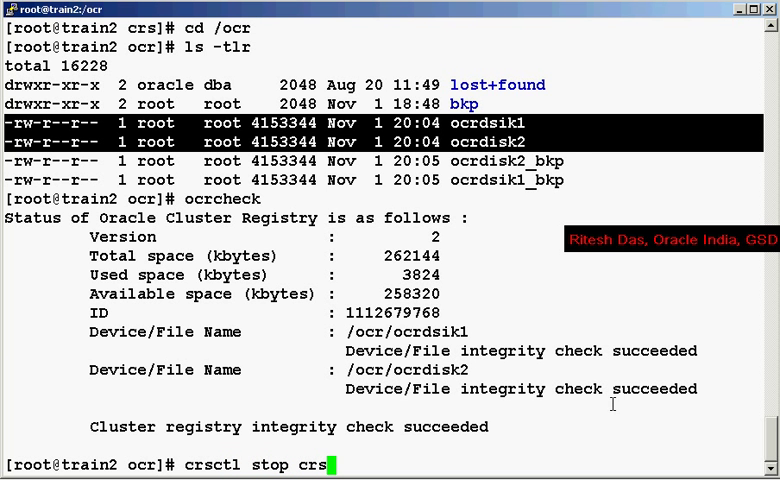
key("Return")
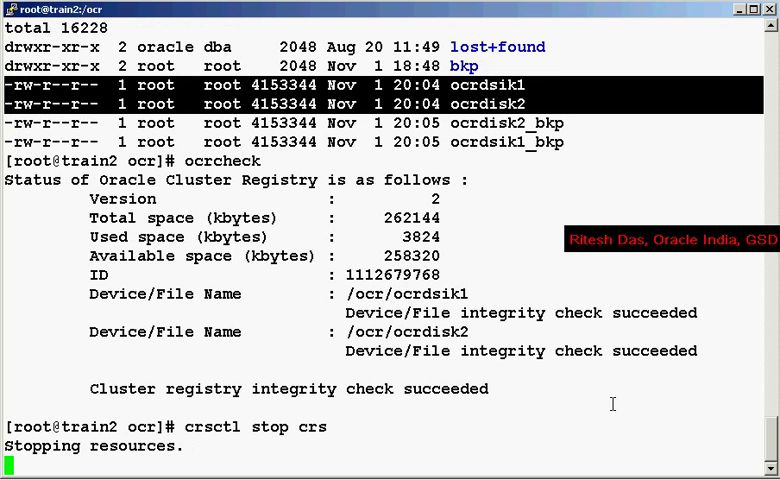